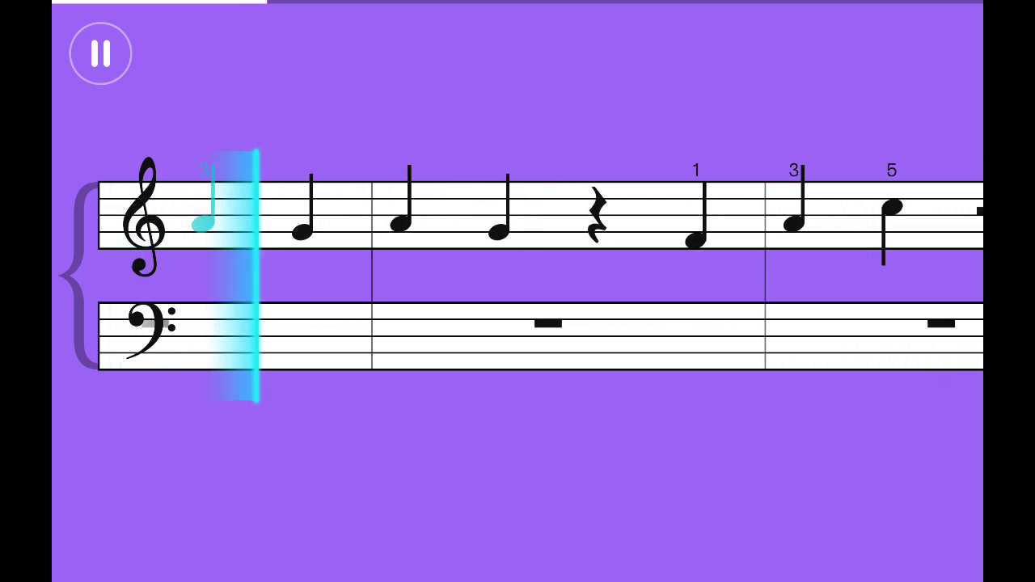
scroll("left", 3)
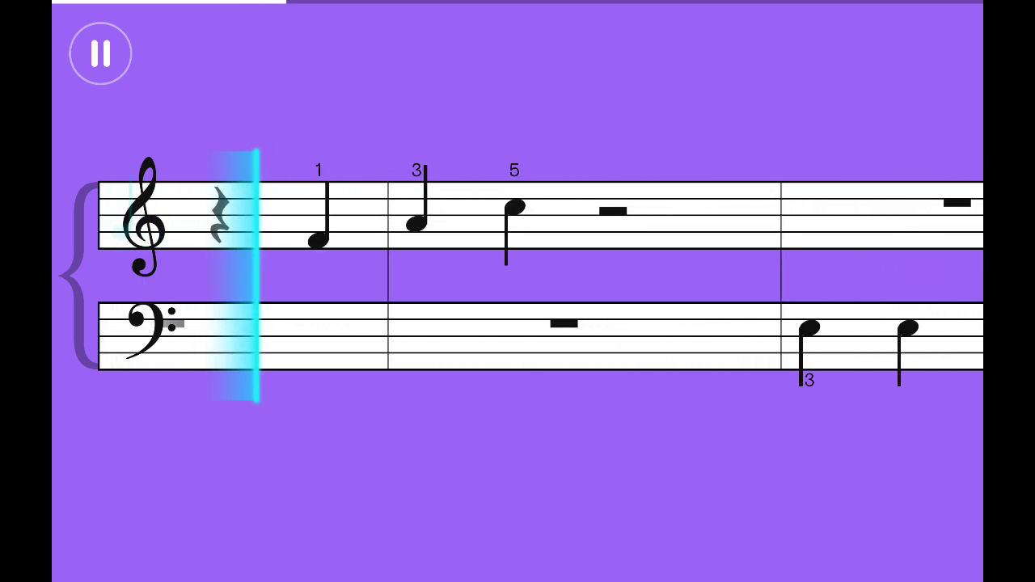